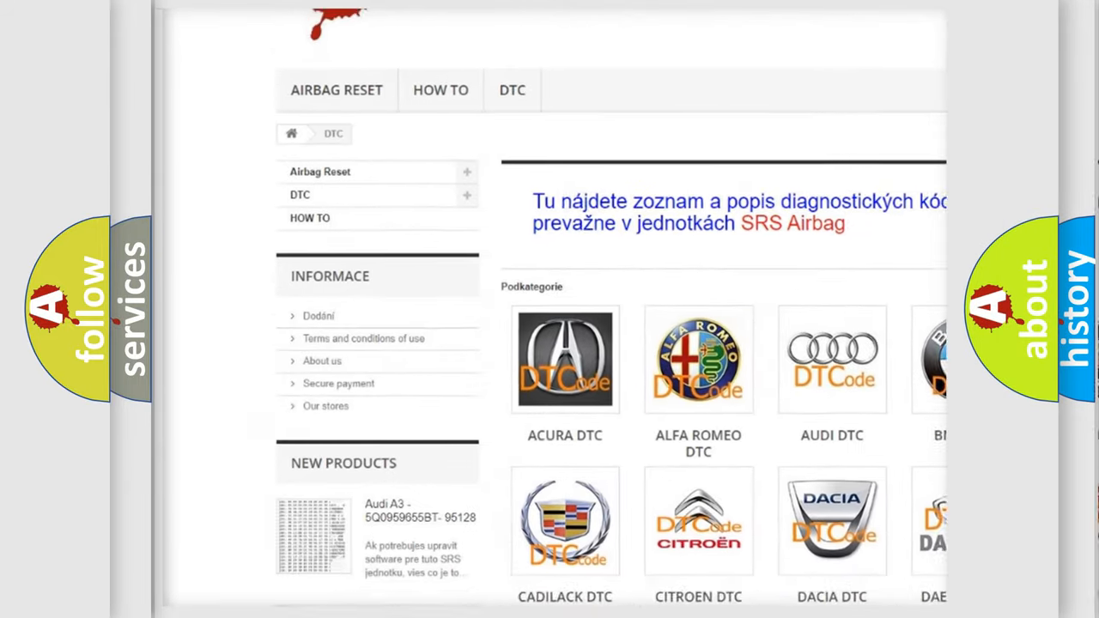
scroll(down, 3)
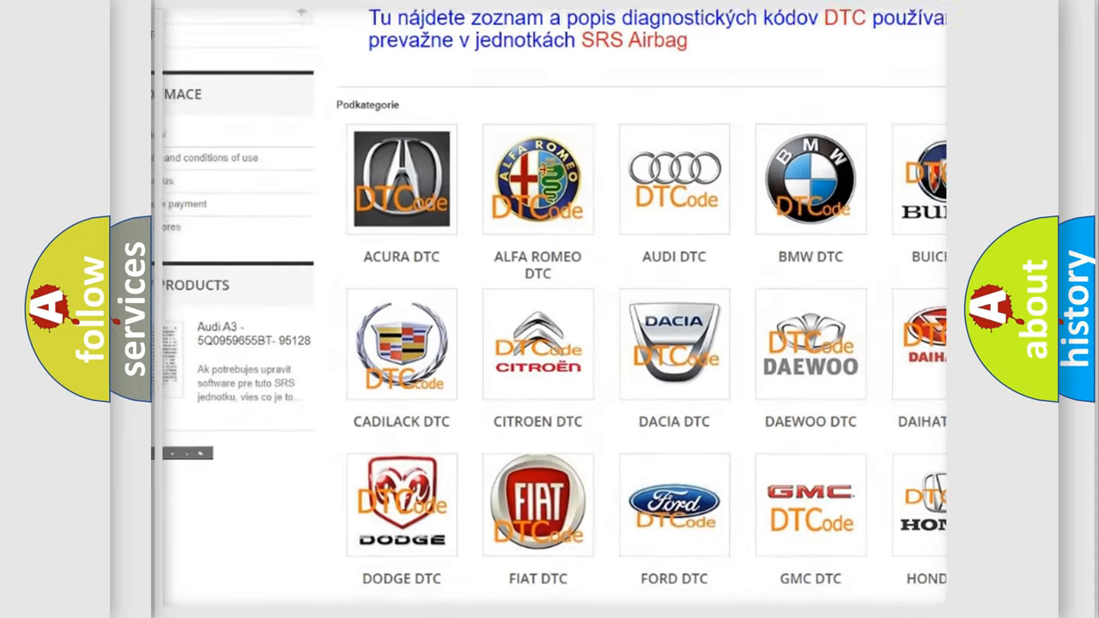
scroll(down, 3)
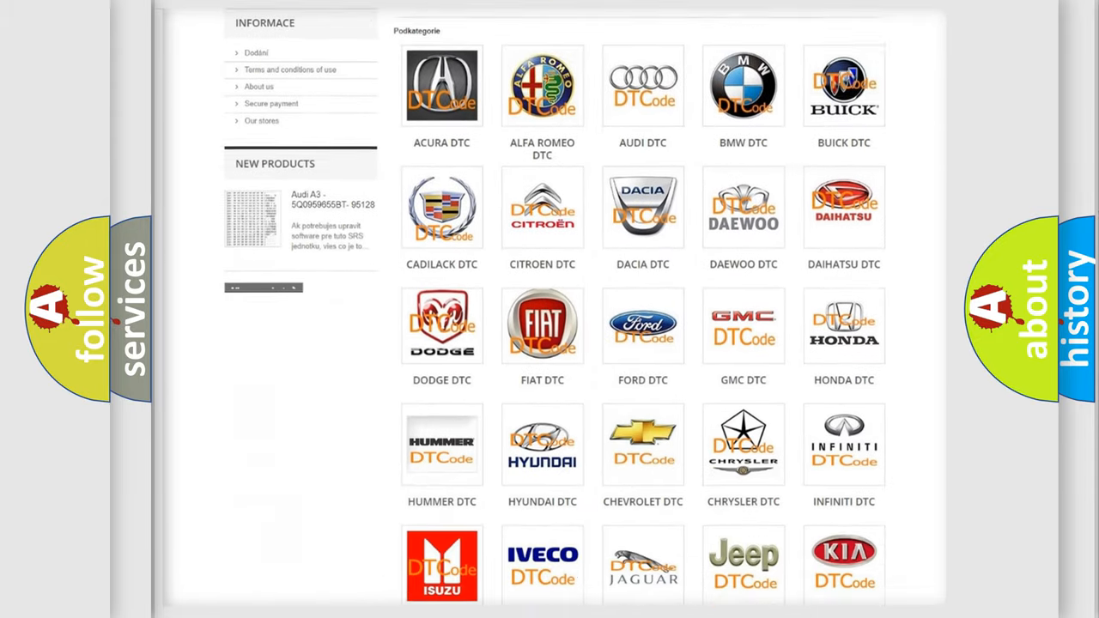
scroll(down, 3)
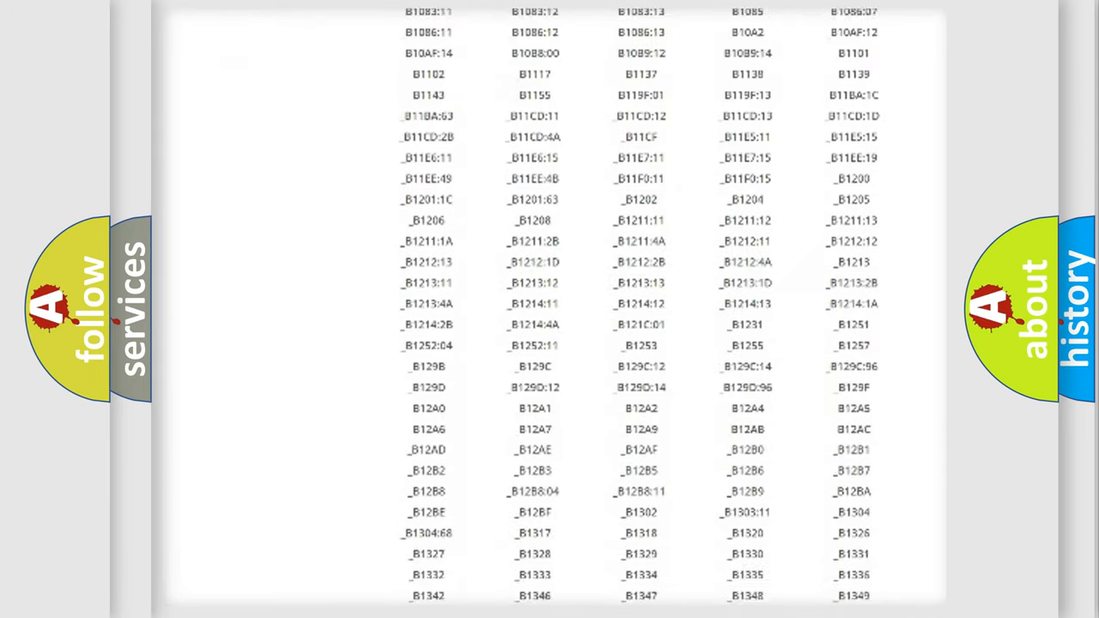
scroll(down, 3)
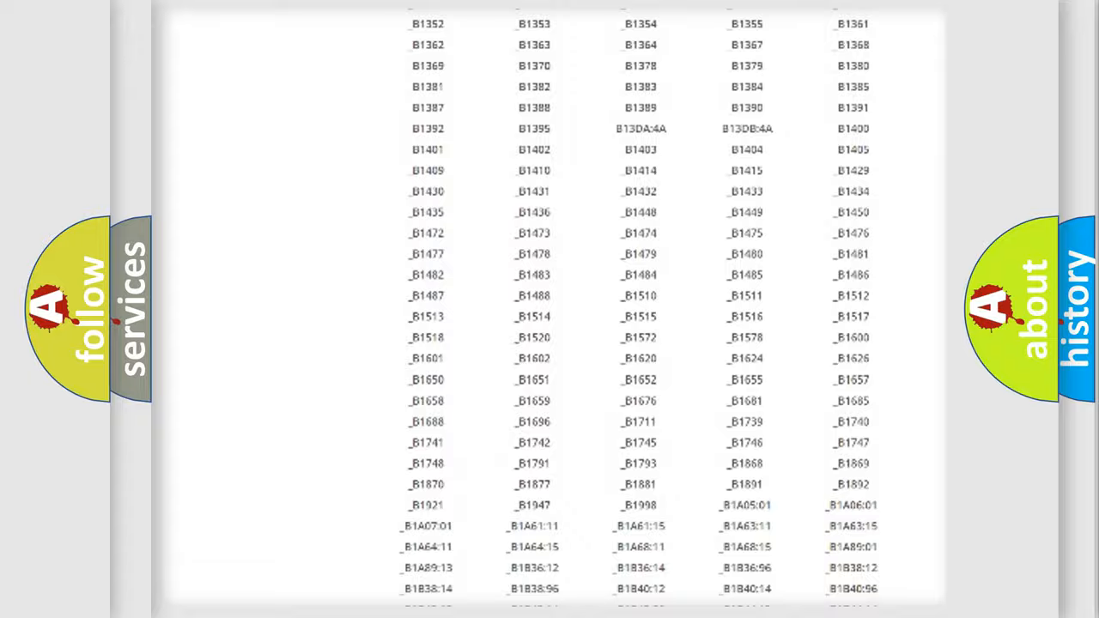